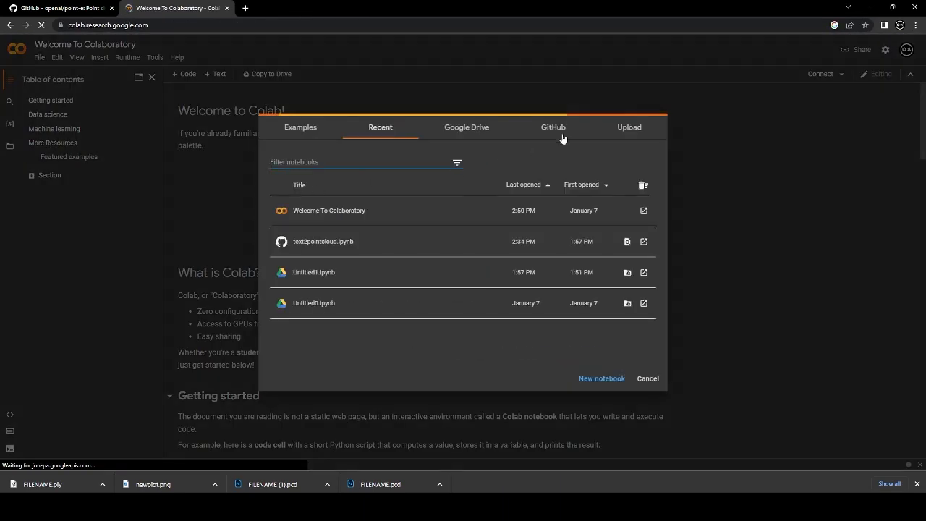
click(553, 128)
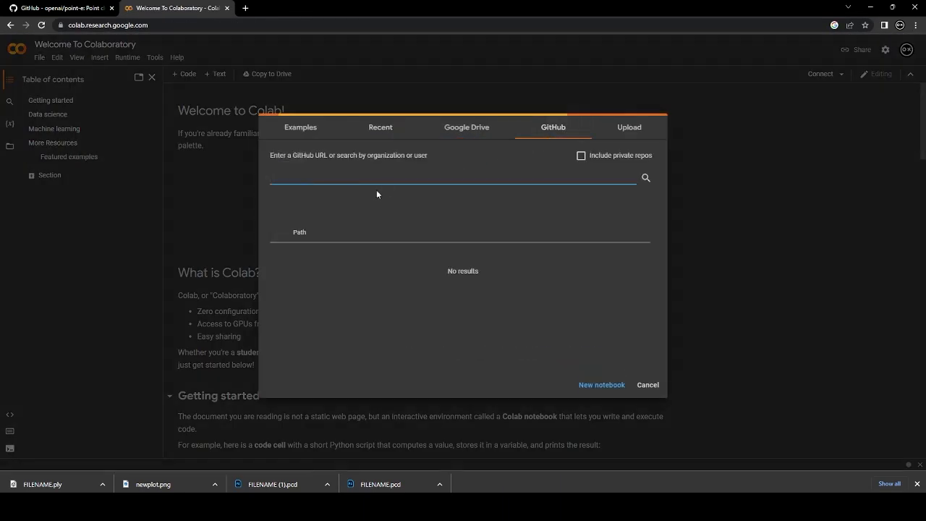
text(https://github.com/openai/point-e)
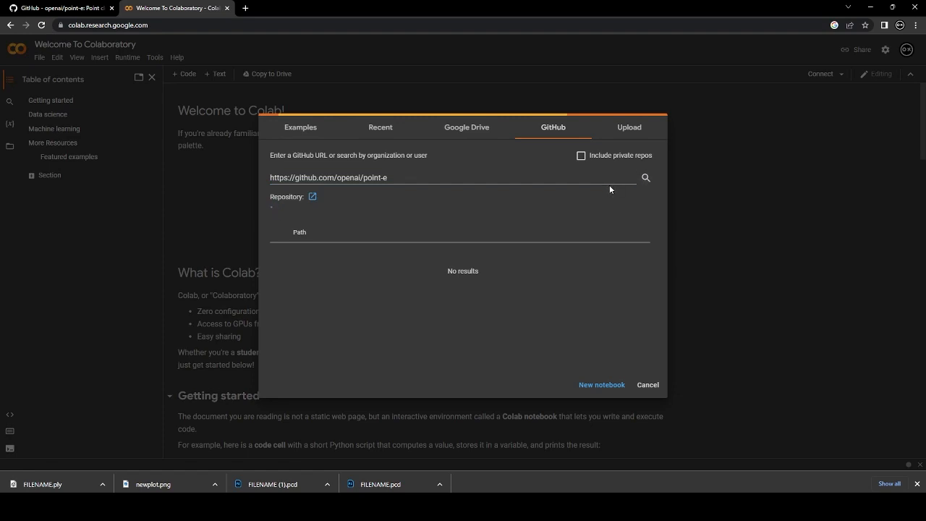
click(644, 178)
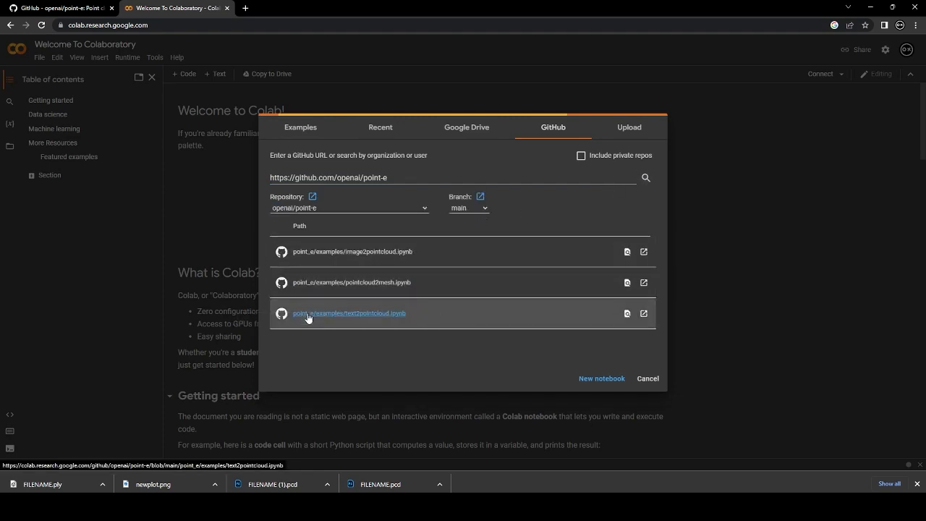
click(350, 312)
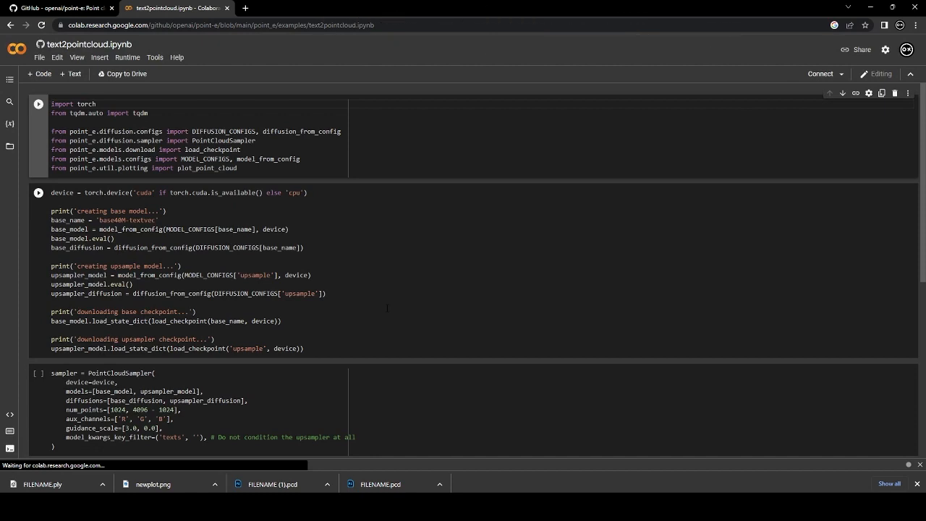
Add and run a top setup cell installing point-e and open3d, accepting the authorship warning
click(451, 90)
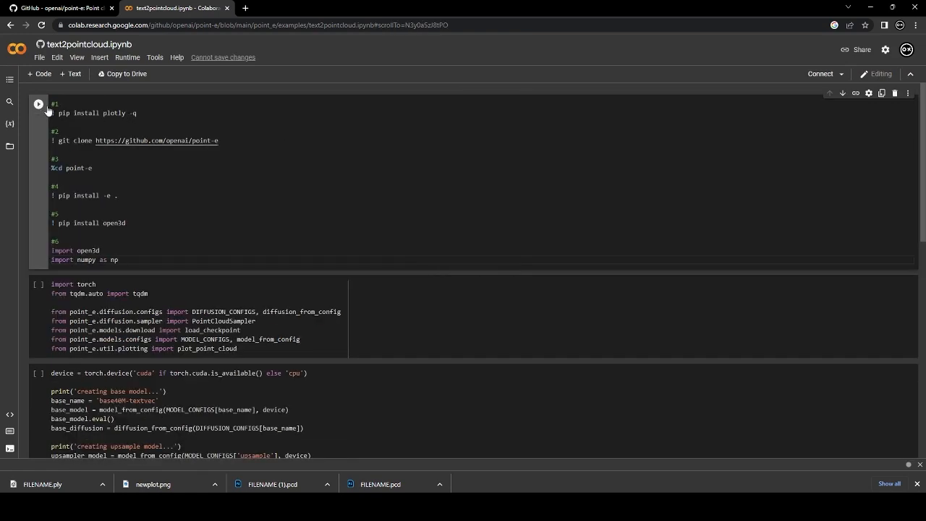
click(38, 104)
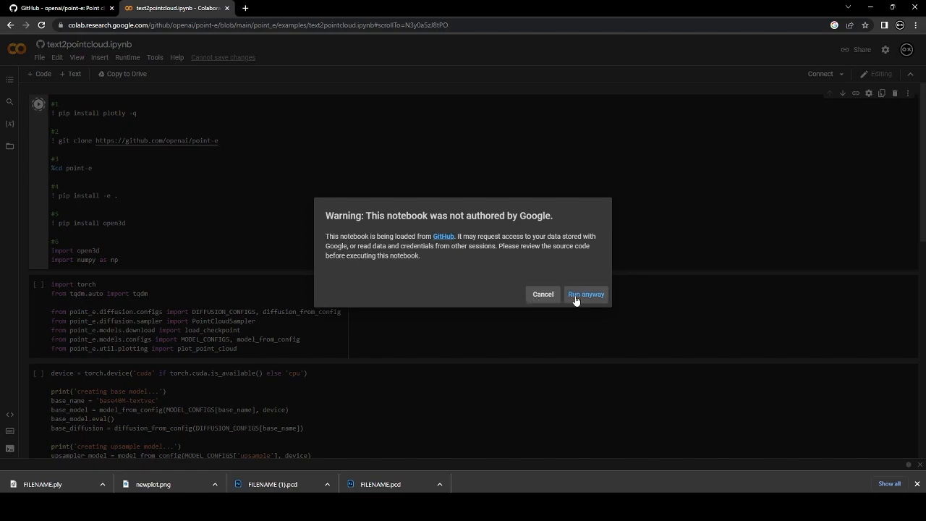
click(586, 293)
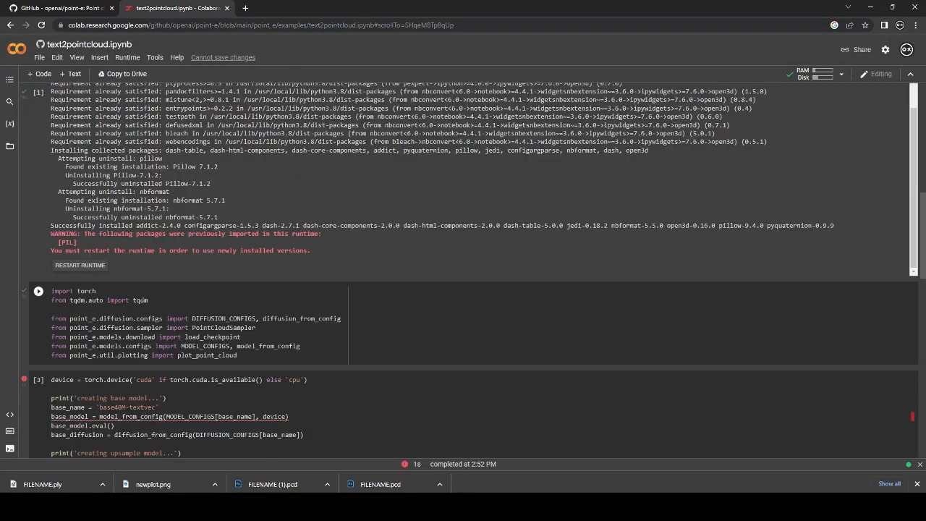
scroll(down, 3)
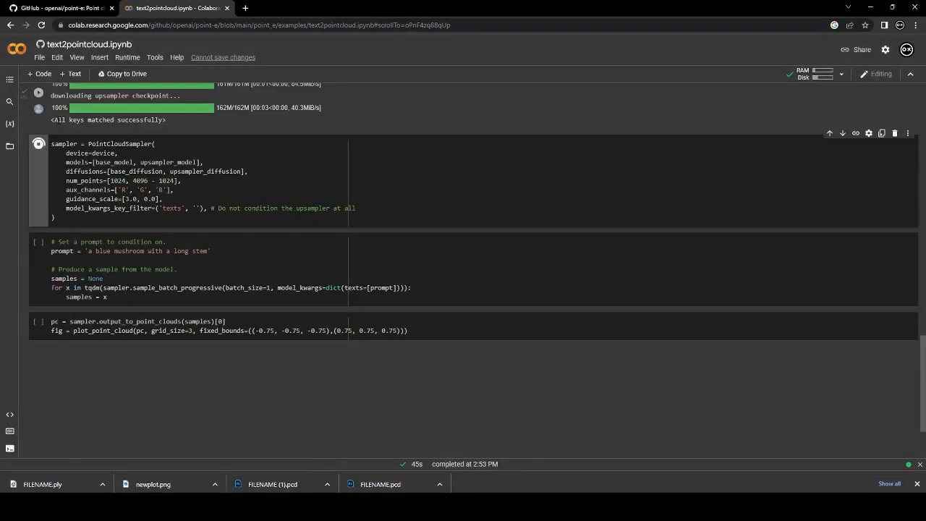
Set the runtime type's hardware accelerator to GPU and save
click(127, 57)
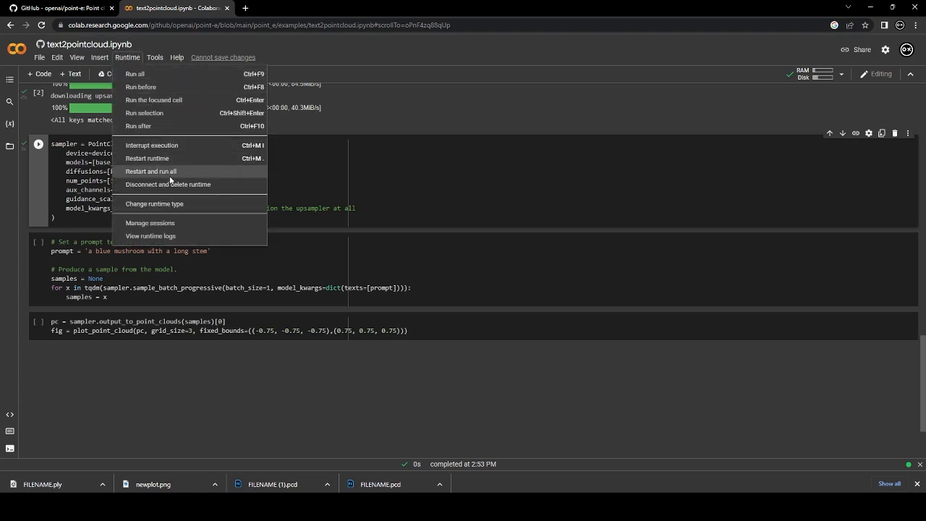
click(154, 203)
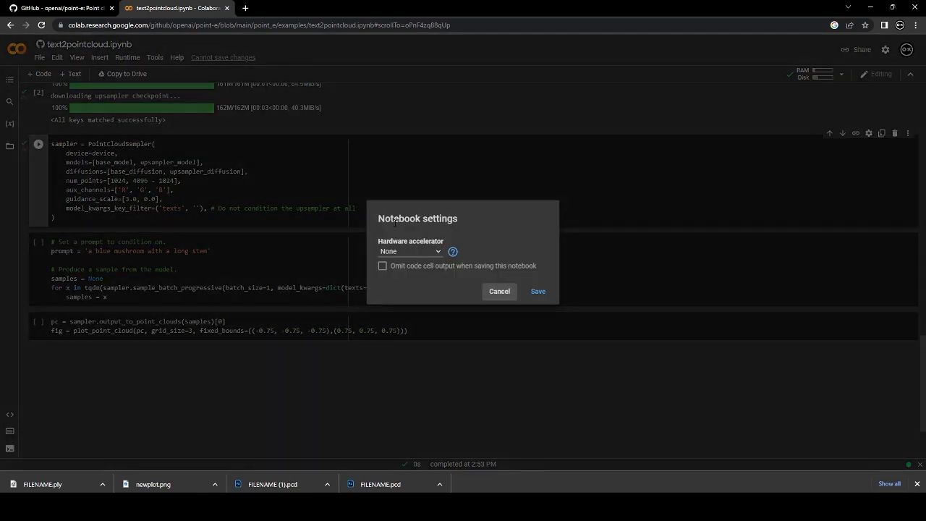
click(409, 251)
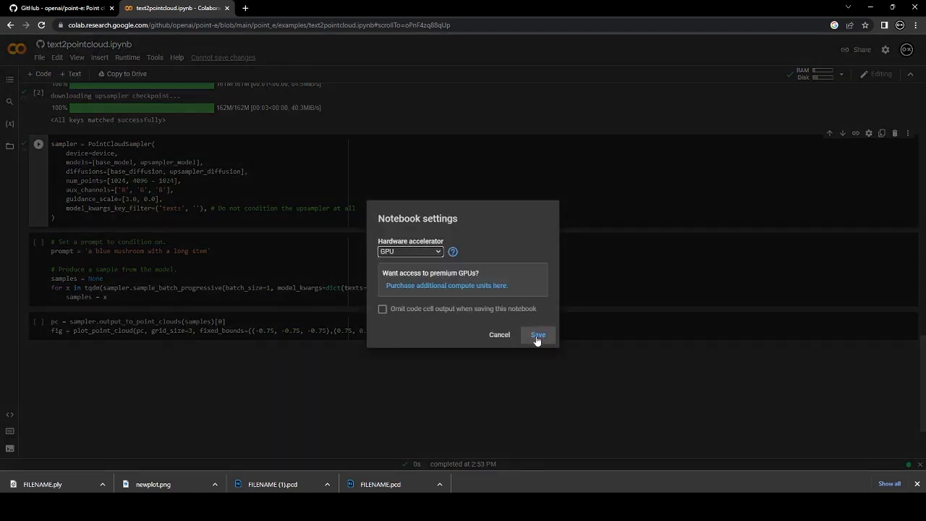
click(537, 334)
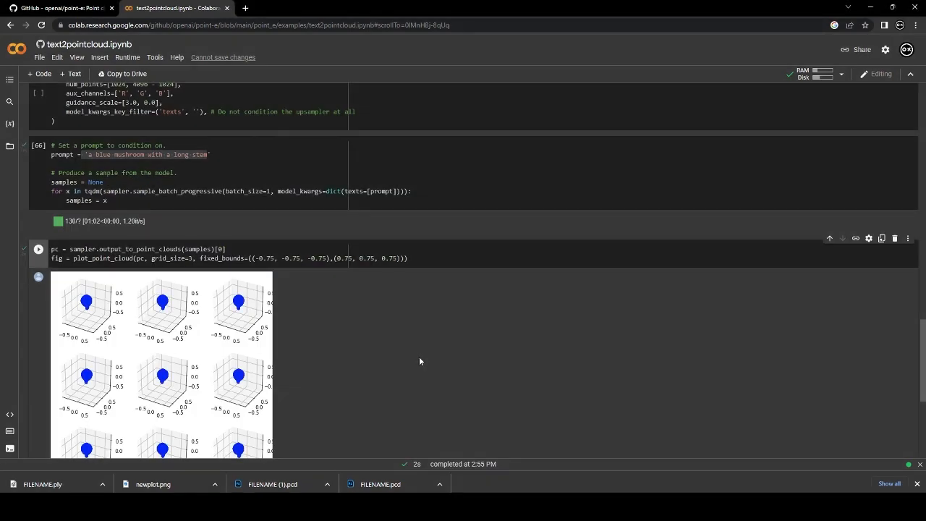
Scroll through the mushroom point cloud plots and the new 3D cell saving FILENAME.ply
scroll(down, 3)
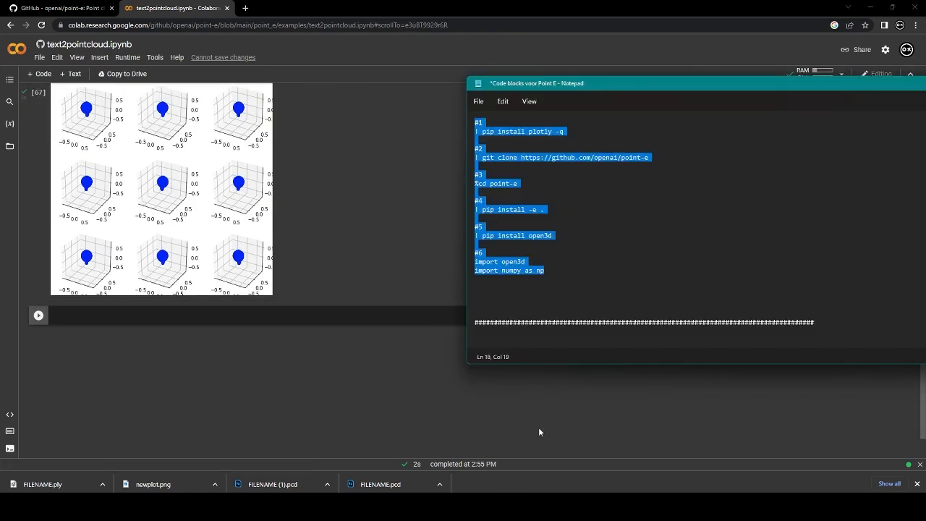
scroll(down, 3)
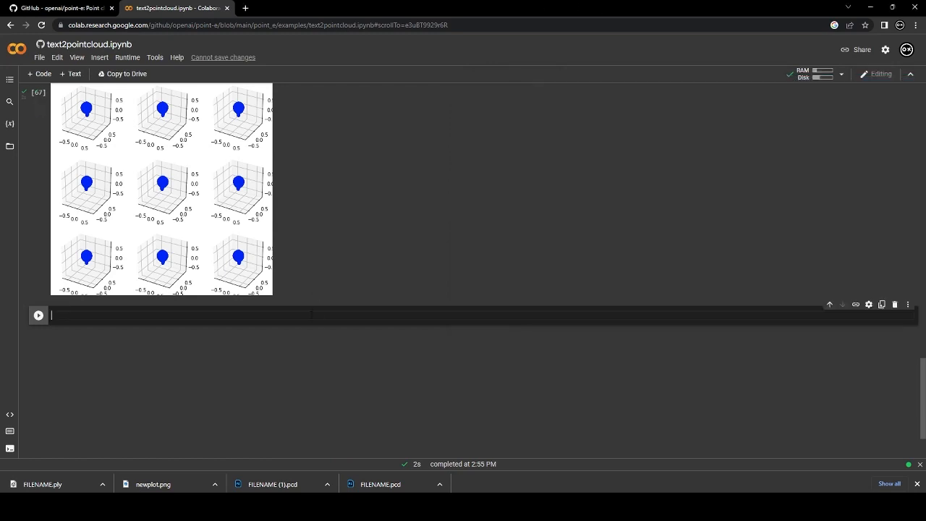
scroll(down, 3)
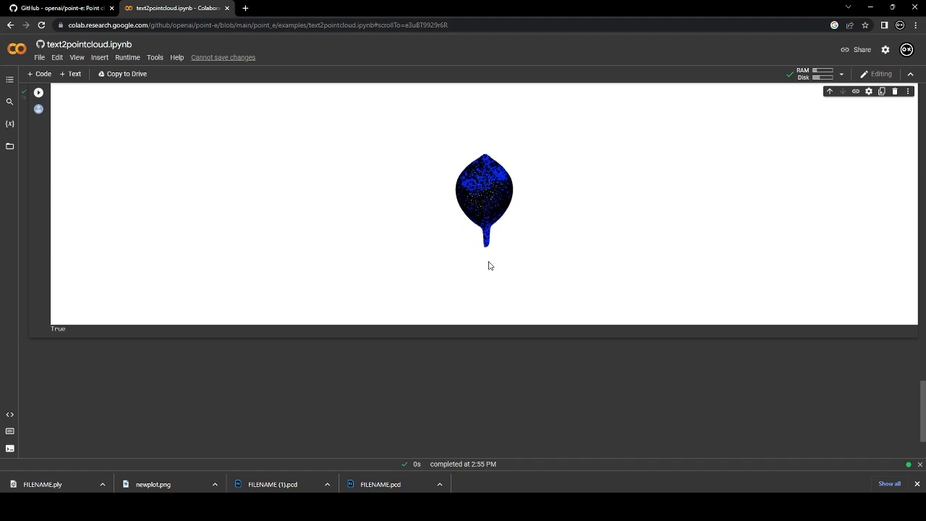
scroll(up, 3)
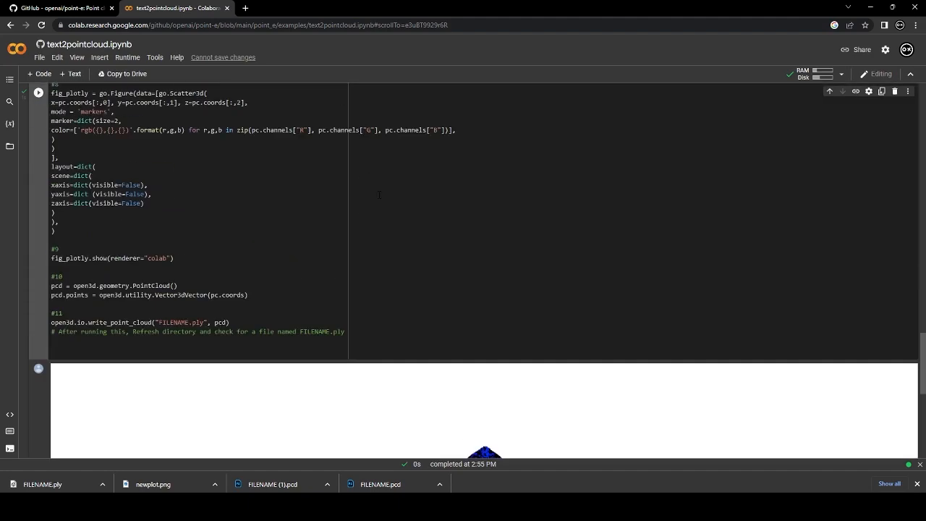
Change the prompt to 'a red apple' and scroll down to the regenerated apple output
scroll(up, 3)
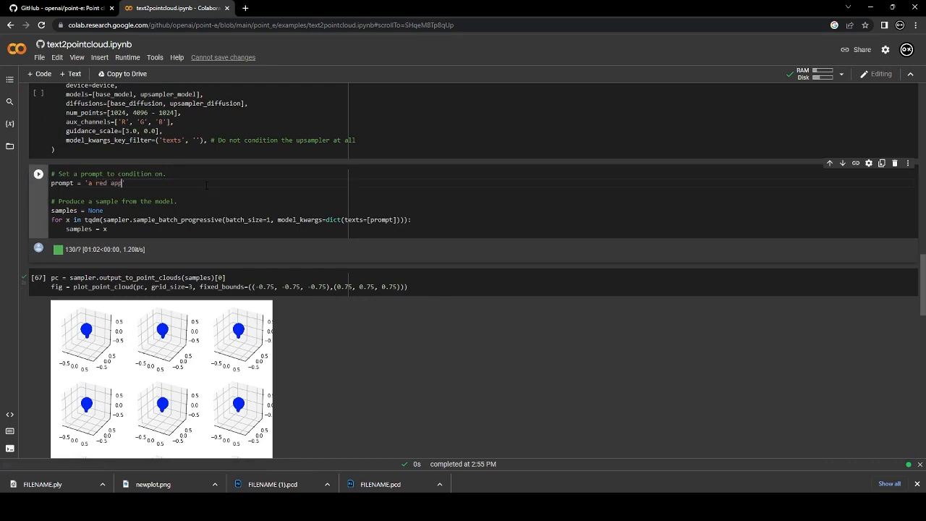
text(le)
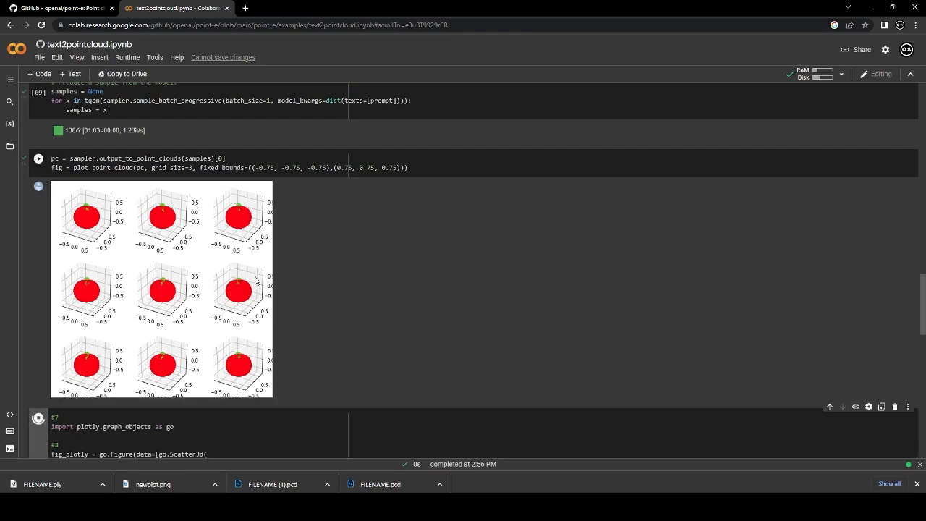
scroll(down, 3)
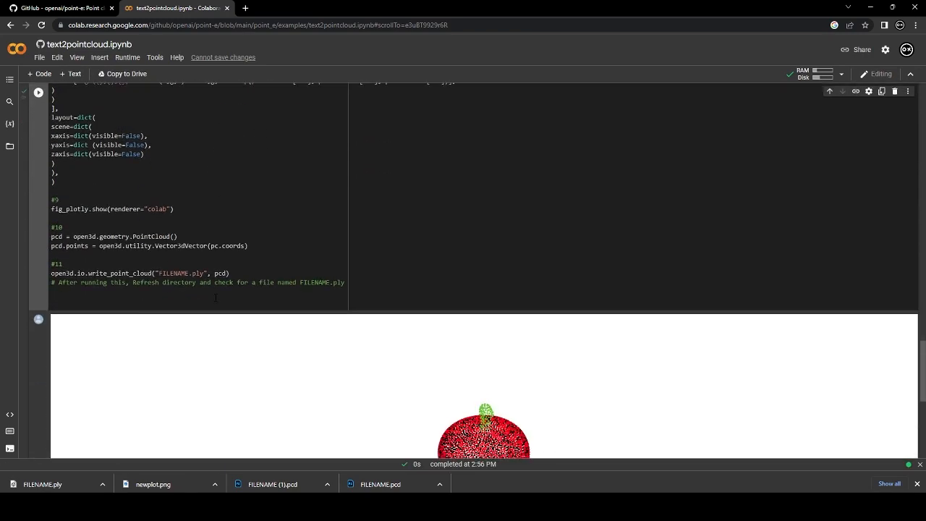
scroll(down, 3)
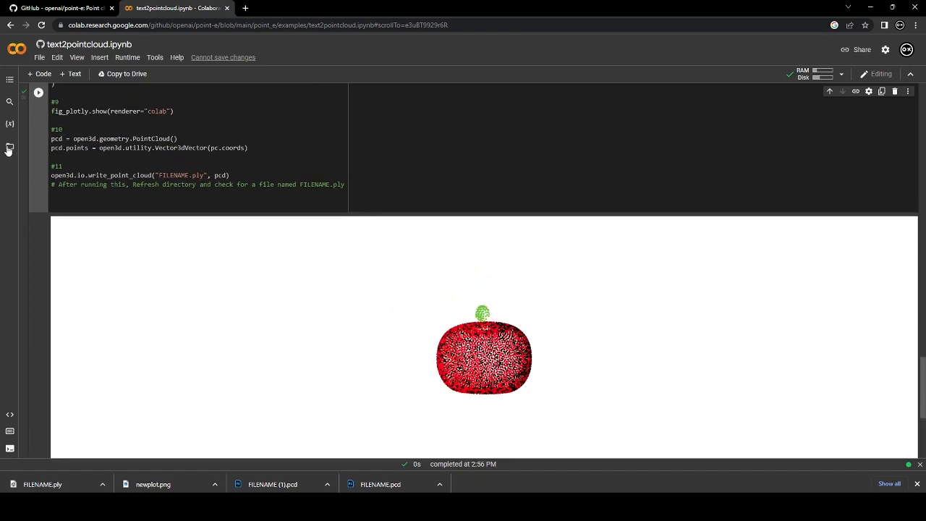
Download FILENAME.ply from point-e > point-e in the Files sidebar, then view the apple's shading
click(10, 147)
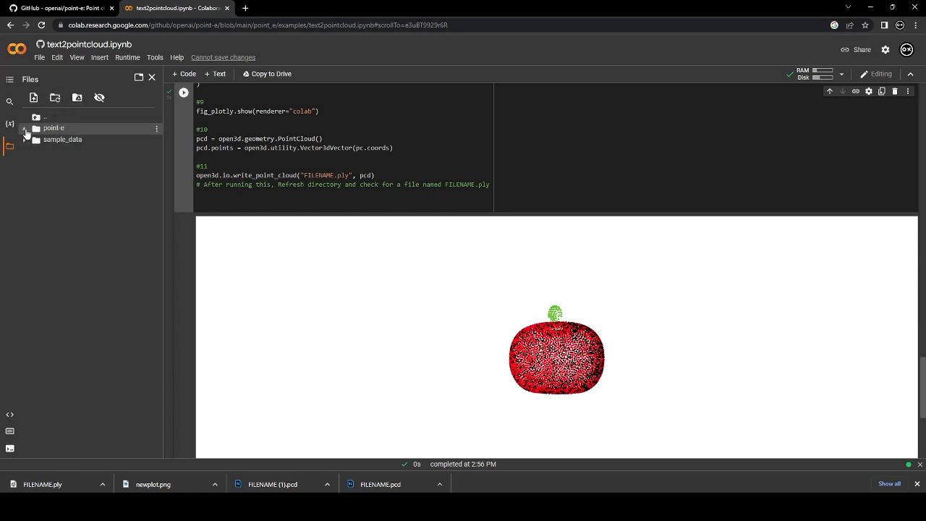
click(26, 128)
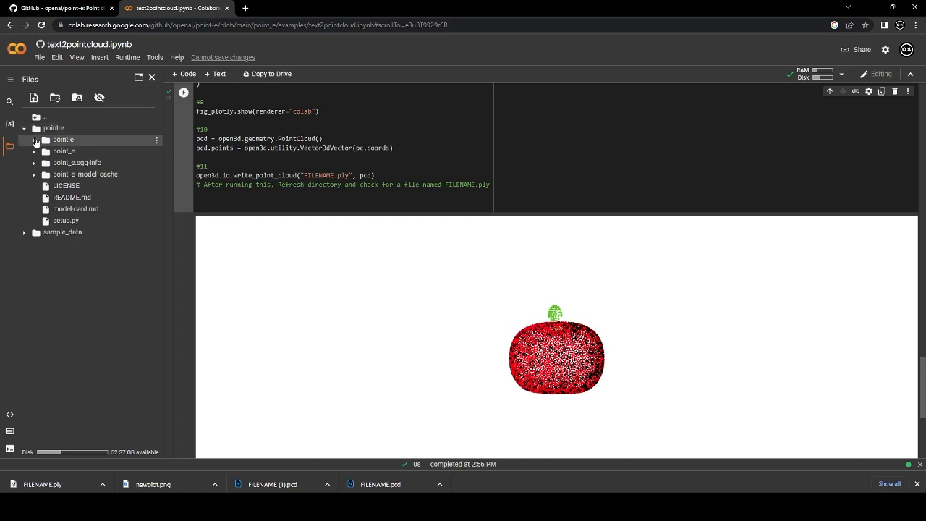
click(34, 139)
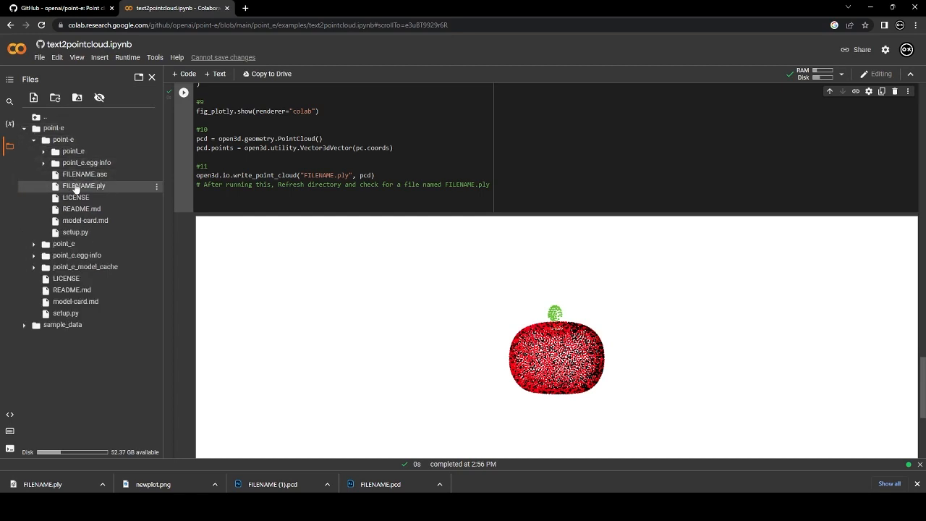
mouse_move(152, 190)
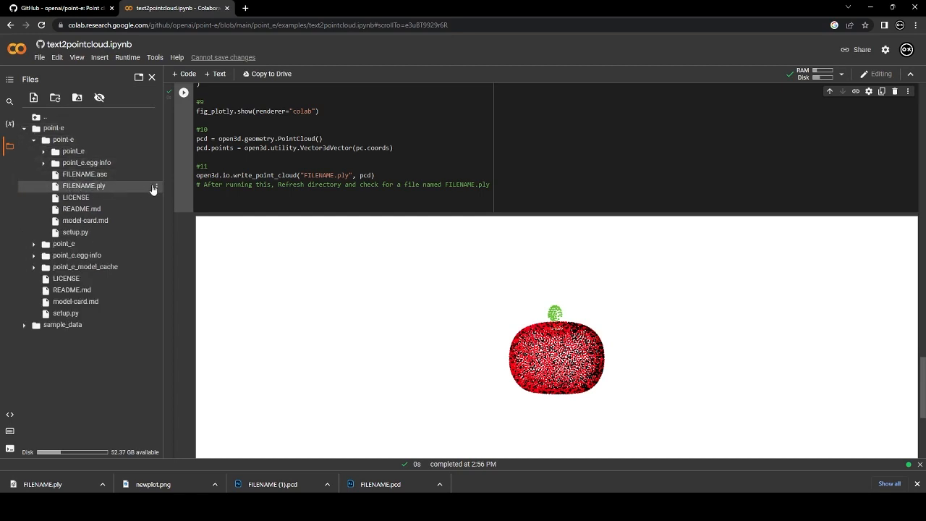
right_click(83, 186)
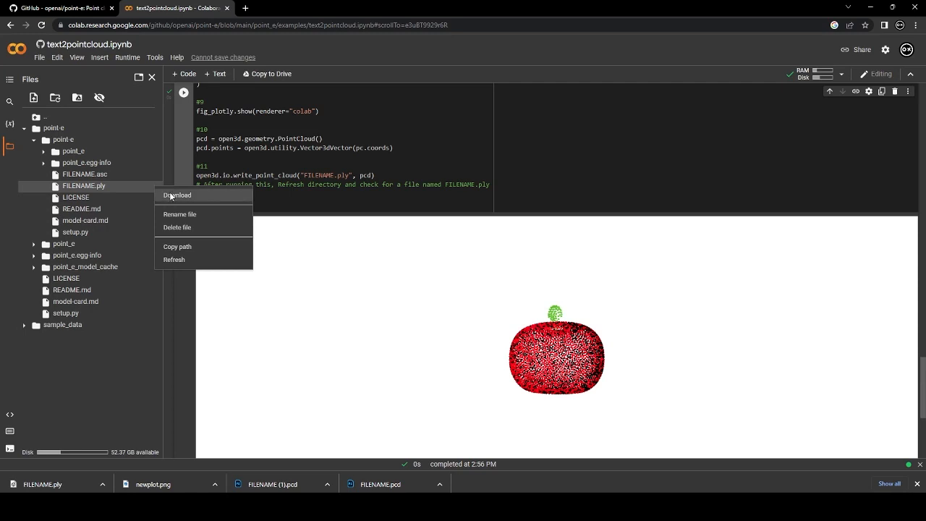
click(177, 195)
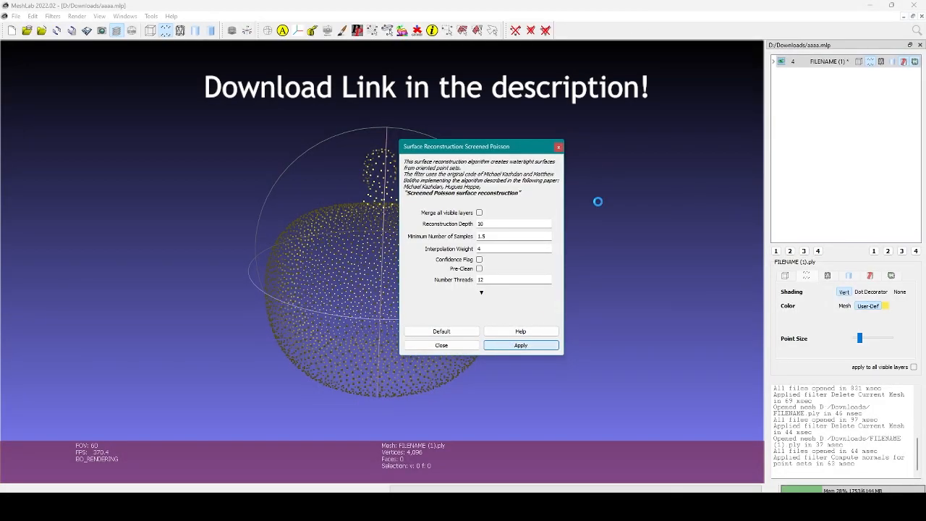
click(520, 345)
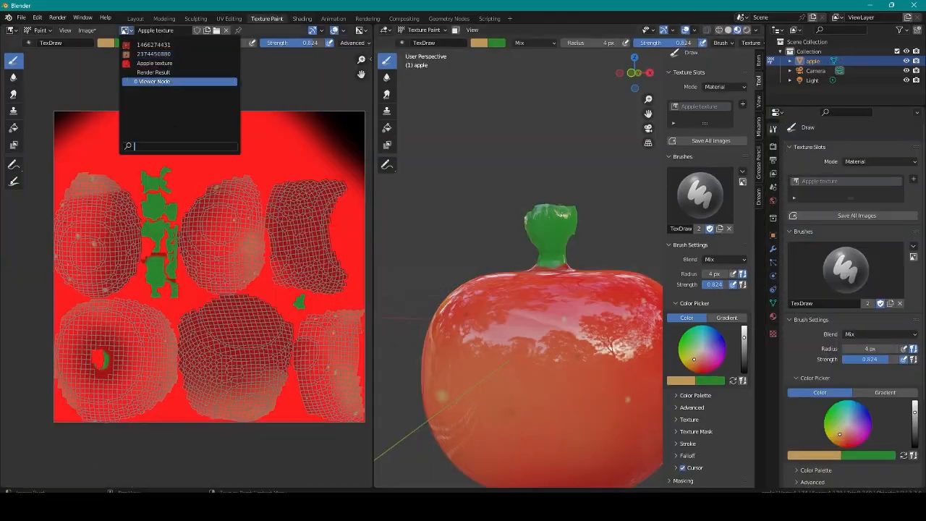
click(301, 18)
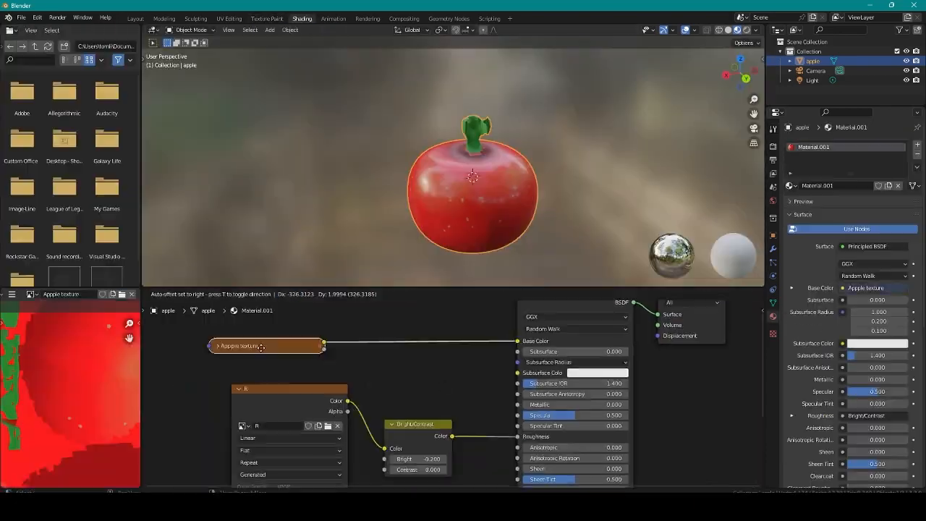